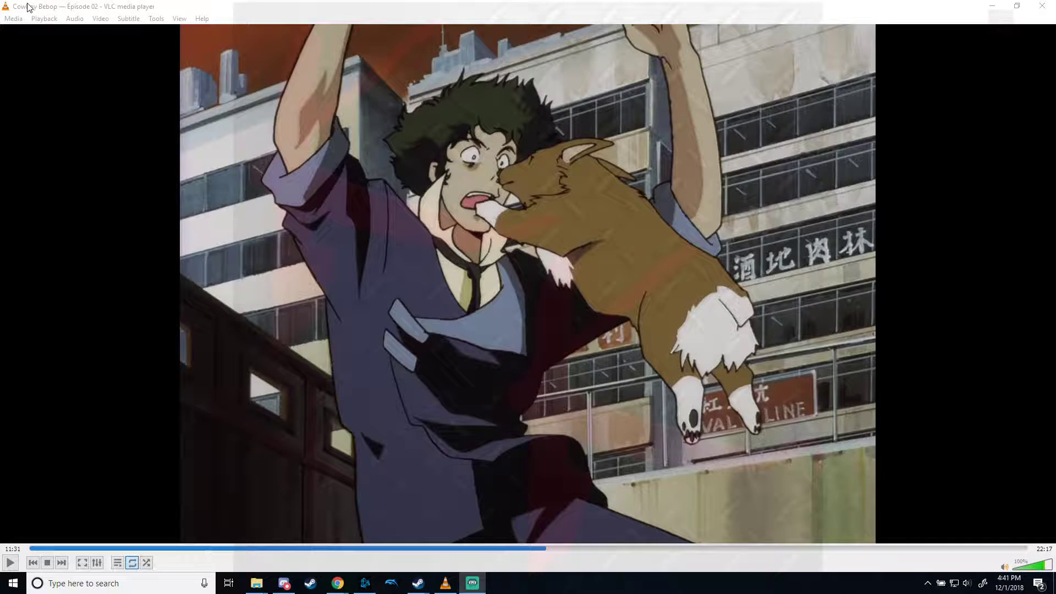
- Check the current audio track and subtitle track menus
click(74, 18)
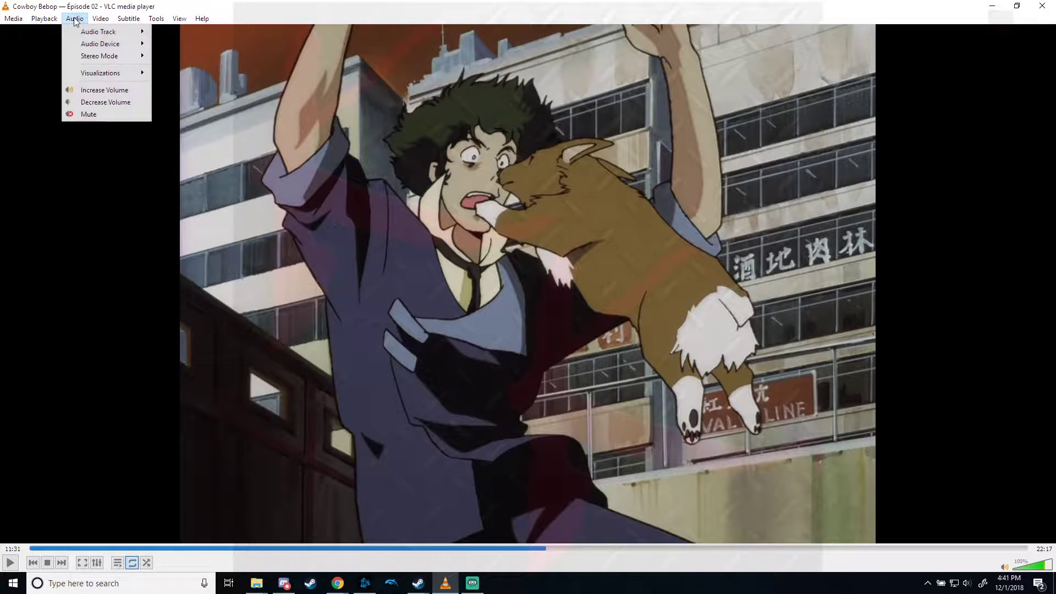
click(98, 32)
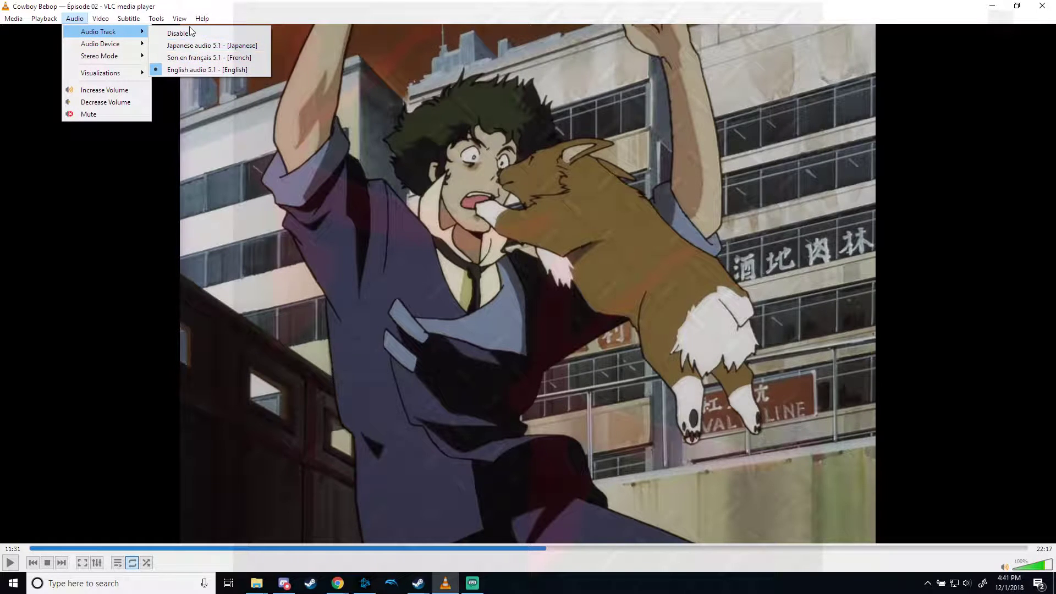
mouse_move(209, 57)
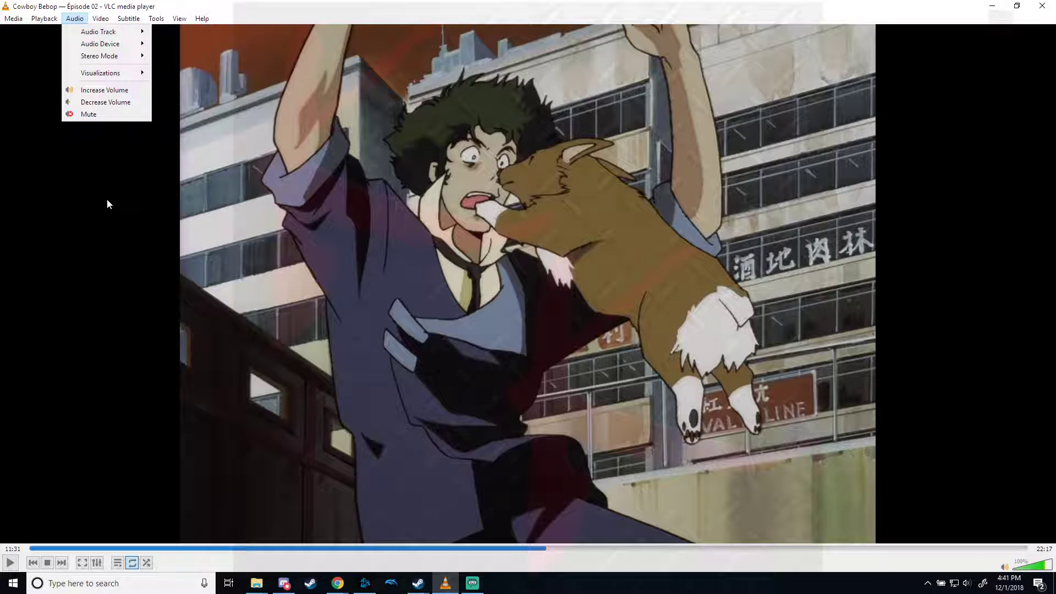
click(128, 18)
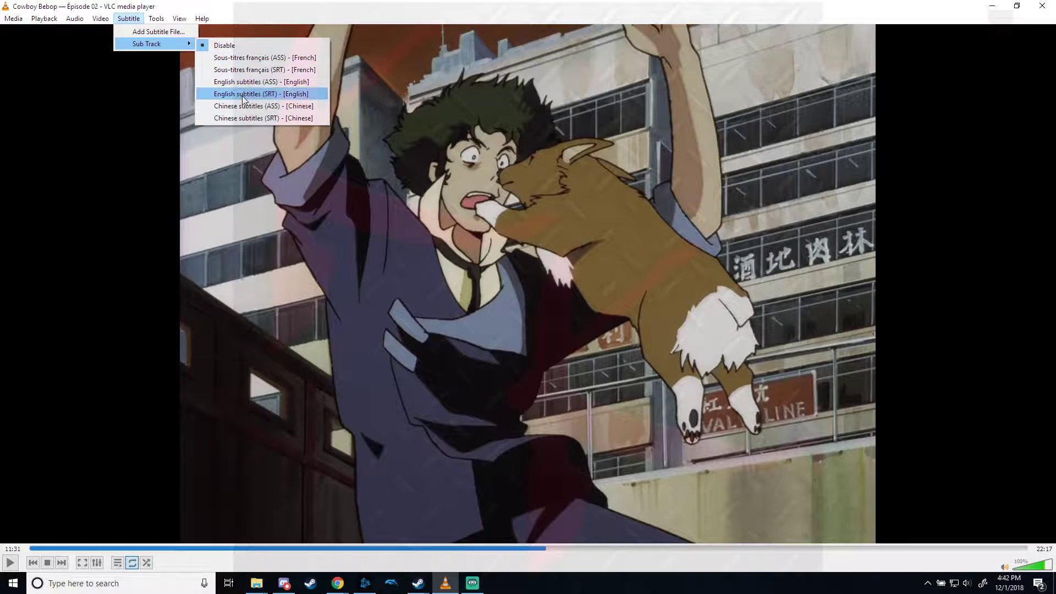
click(258, 94)
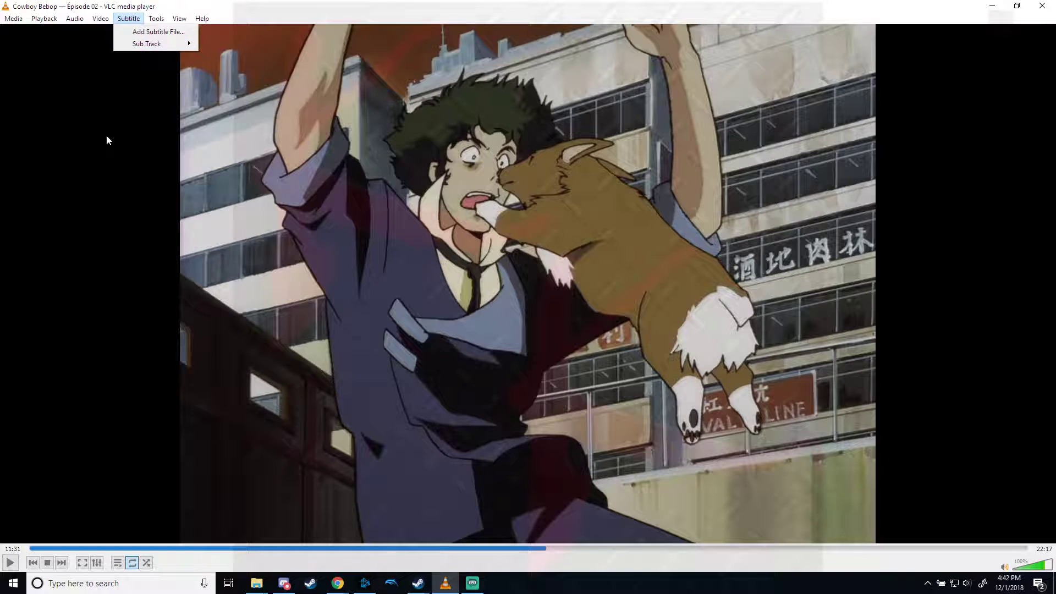
- Open Tools > Preferences at the Audio settings
click(156, 18)
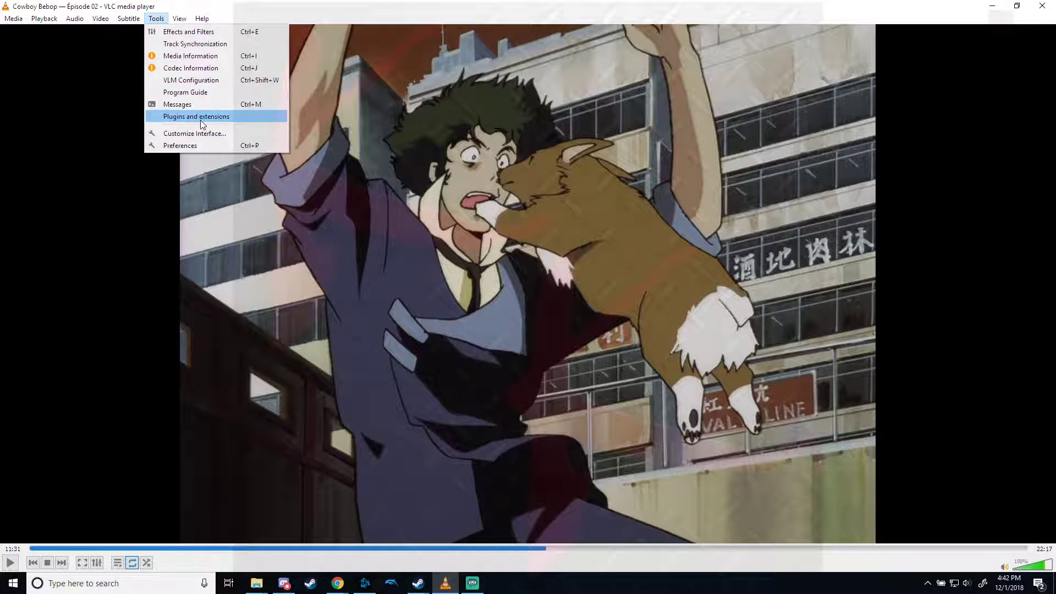
click(180, 145)
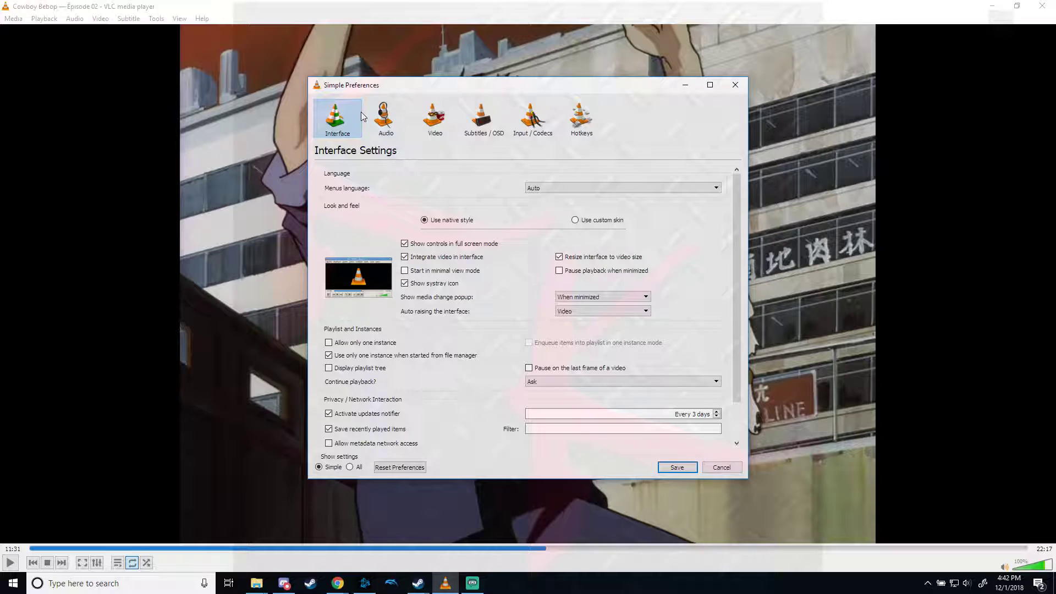
click(387, 118)
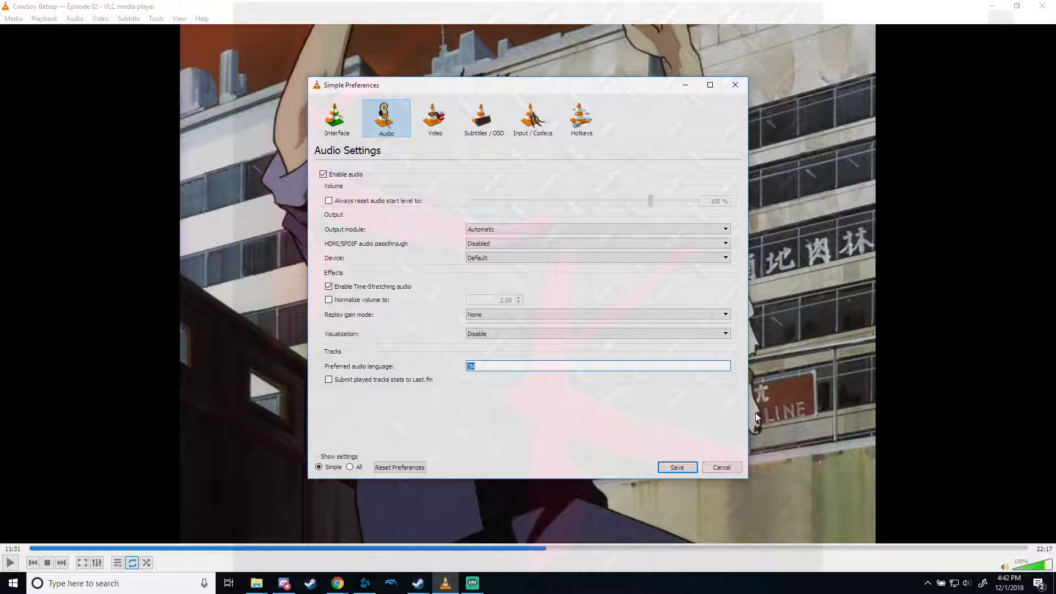
- Enter EN as the preferred audio language, then show the Subtitles / OSD settings
text(ja)
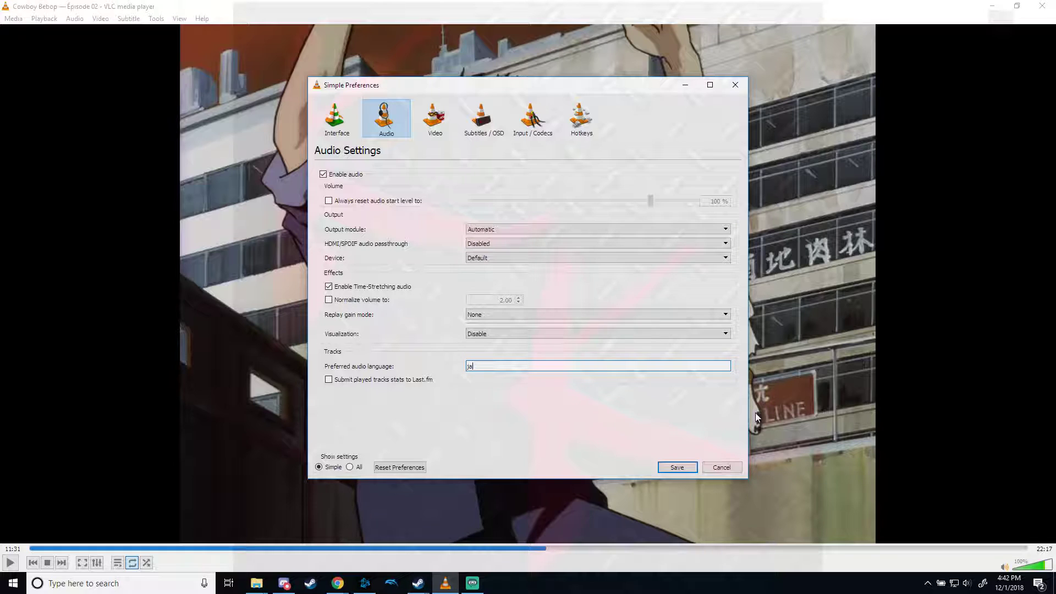
text(en)
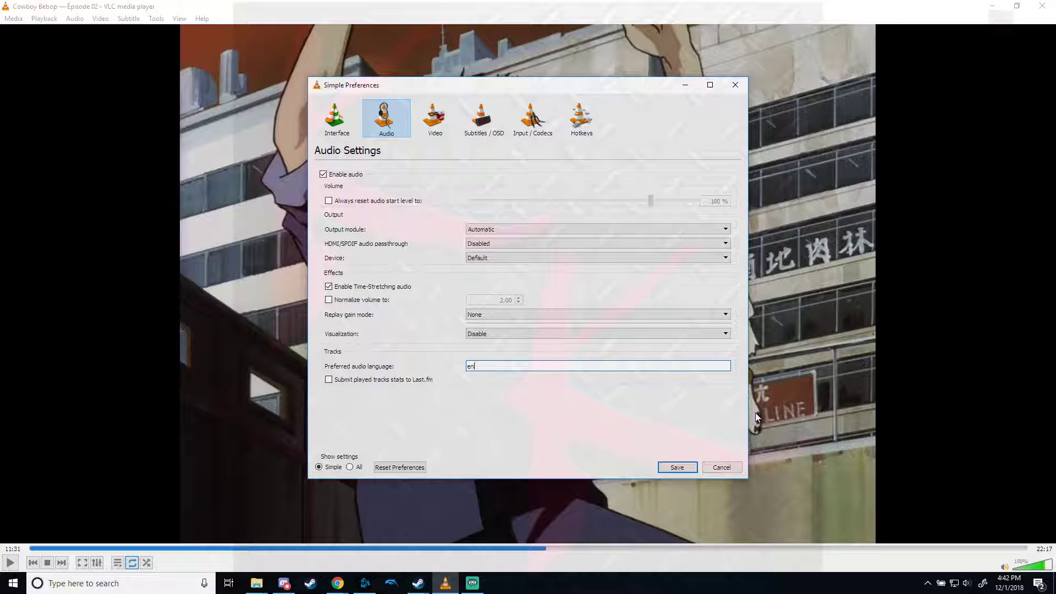
text(fr)
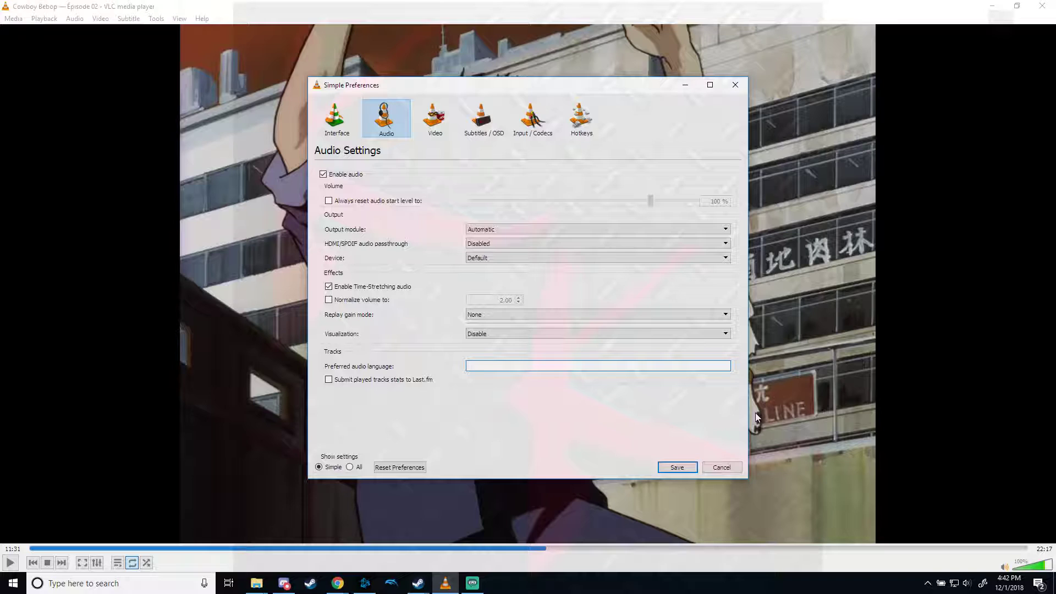
text(EN)
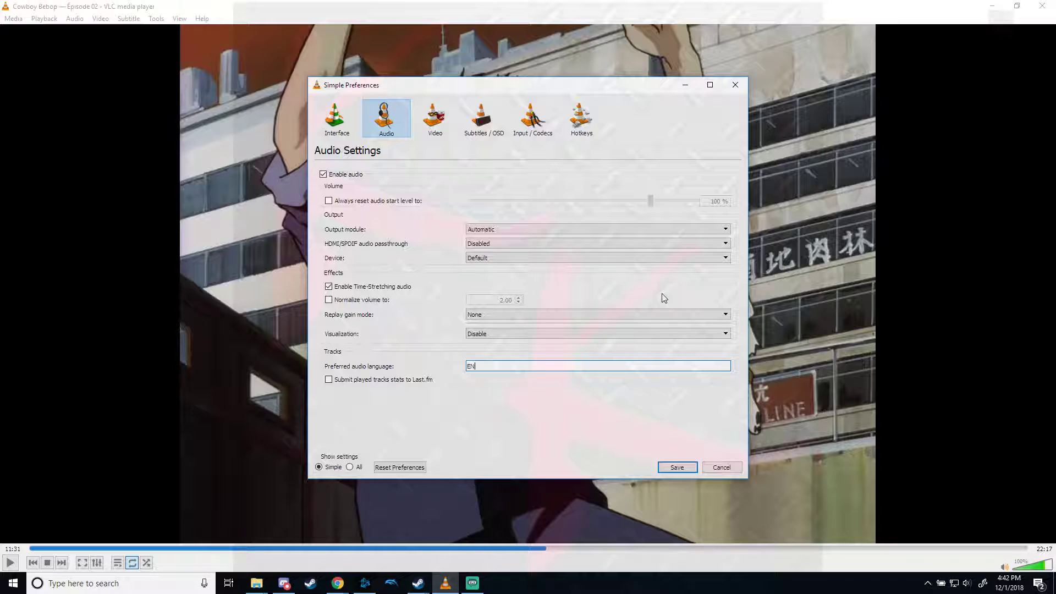
mouse_move(639, 122)
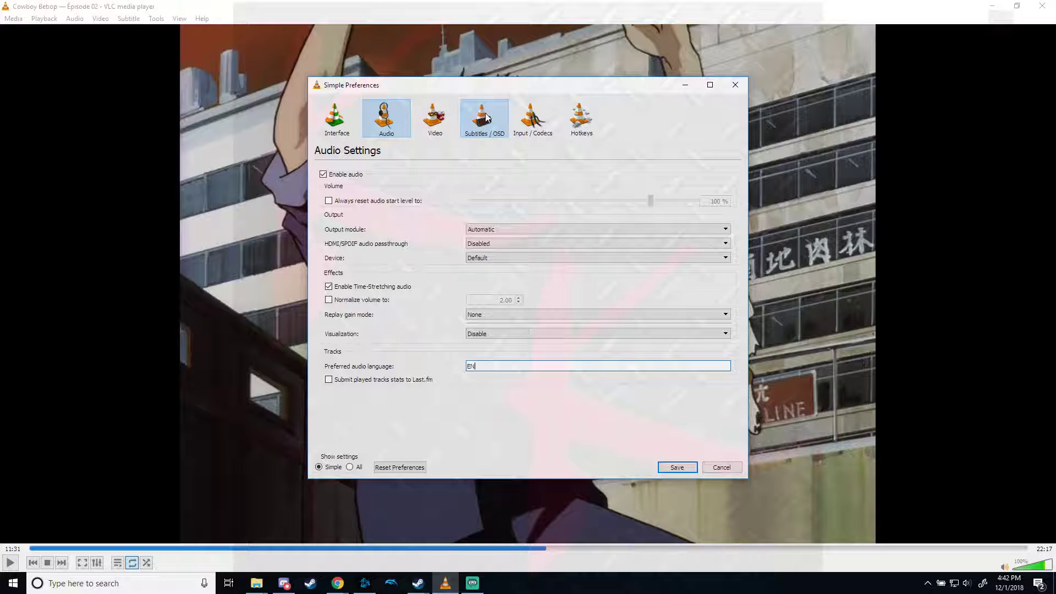
click(484, 118)
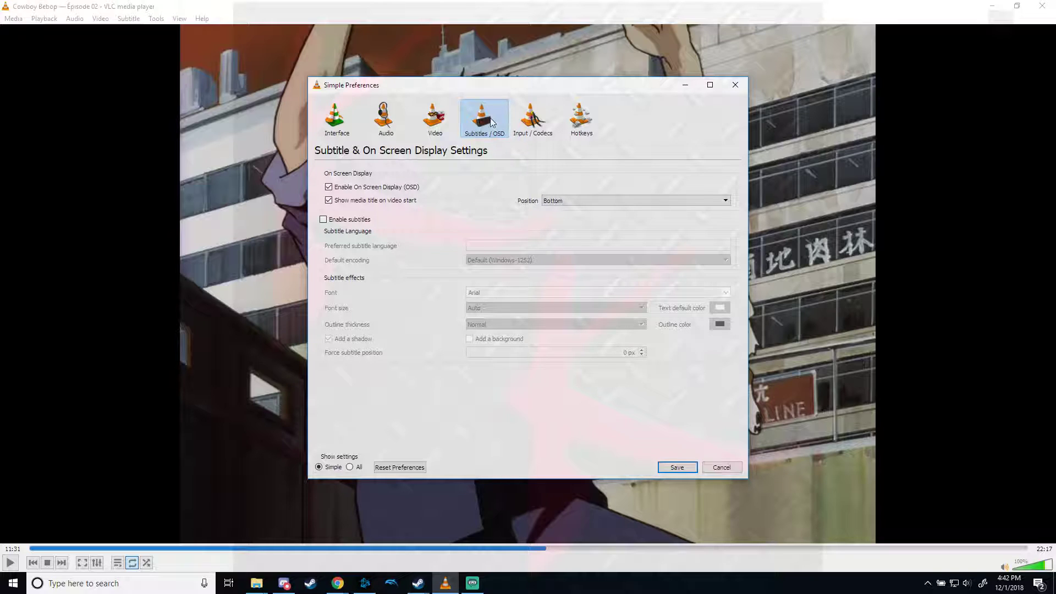
mouse_move(324, 219)
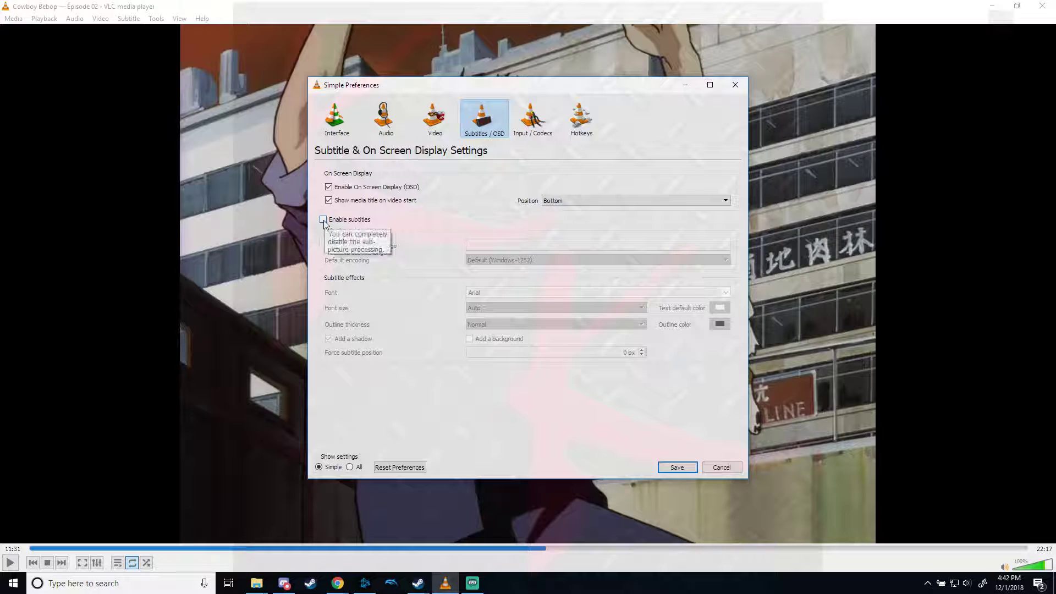
- Save the preferences with Enable subtitles left unchecked
click(676, 468)
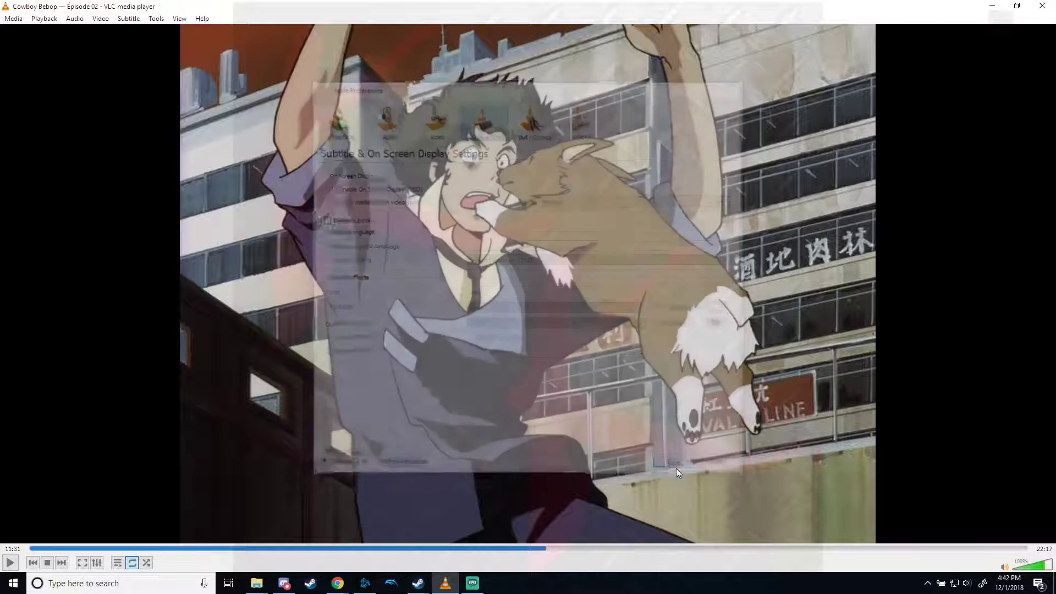